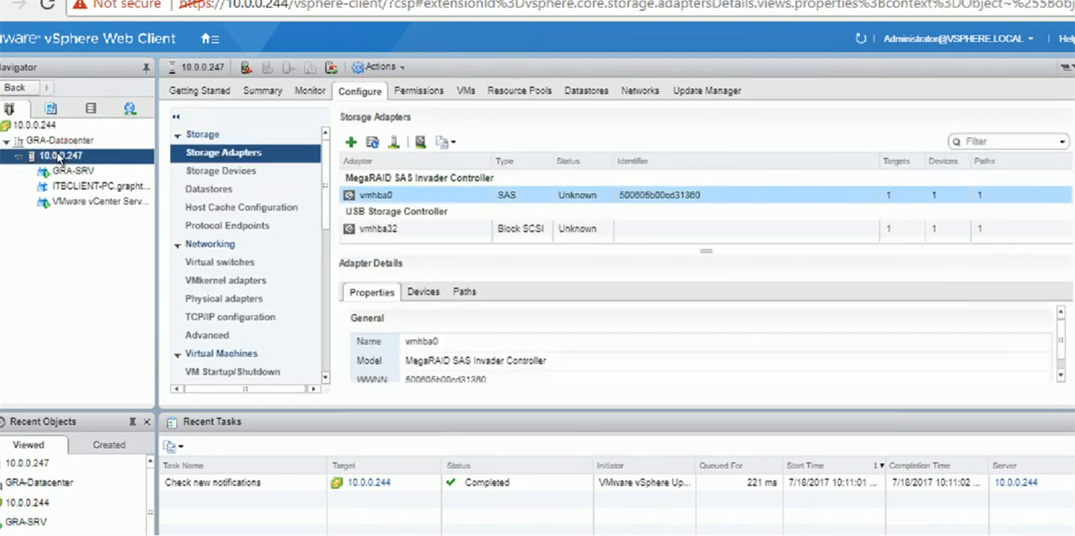
mouse_move(130, 165)
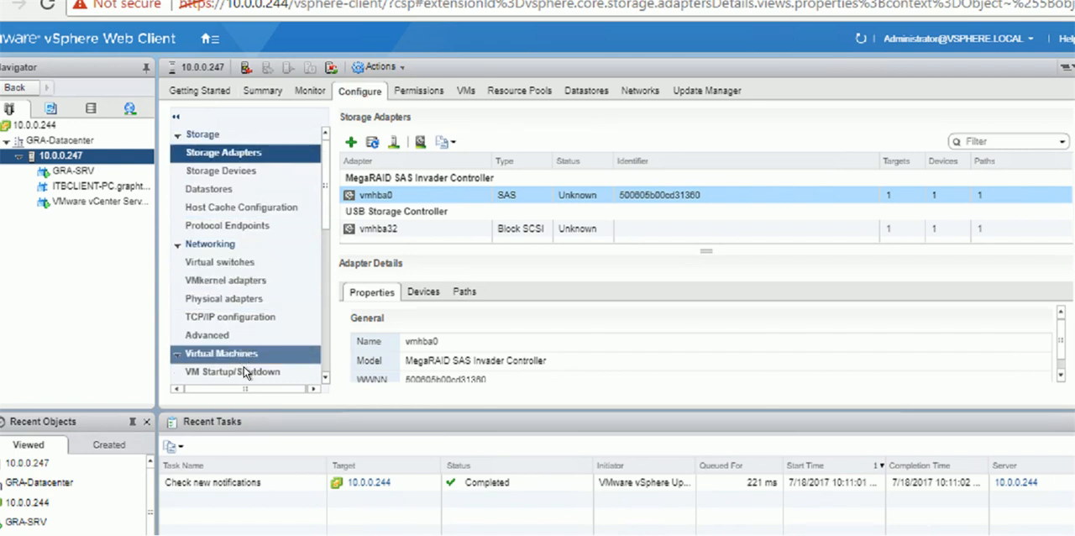
Open VM Startup/Shutdown for host 10.0.0.247 and start editing its settings
click(233, 371)
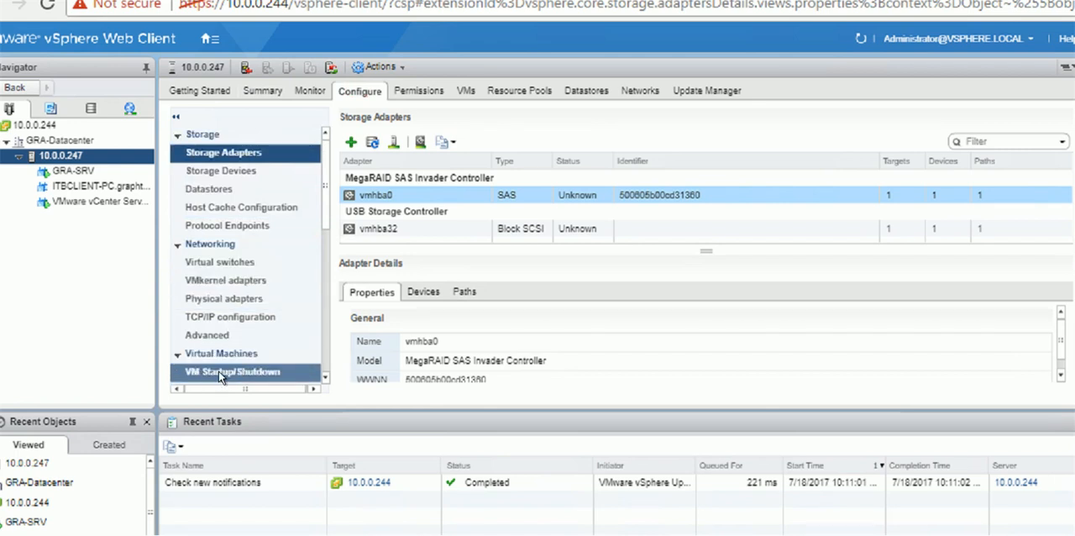
click(233, 371)
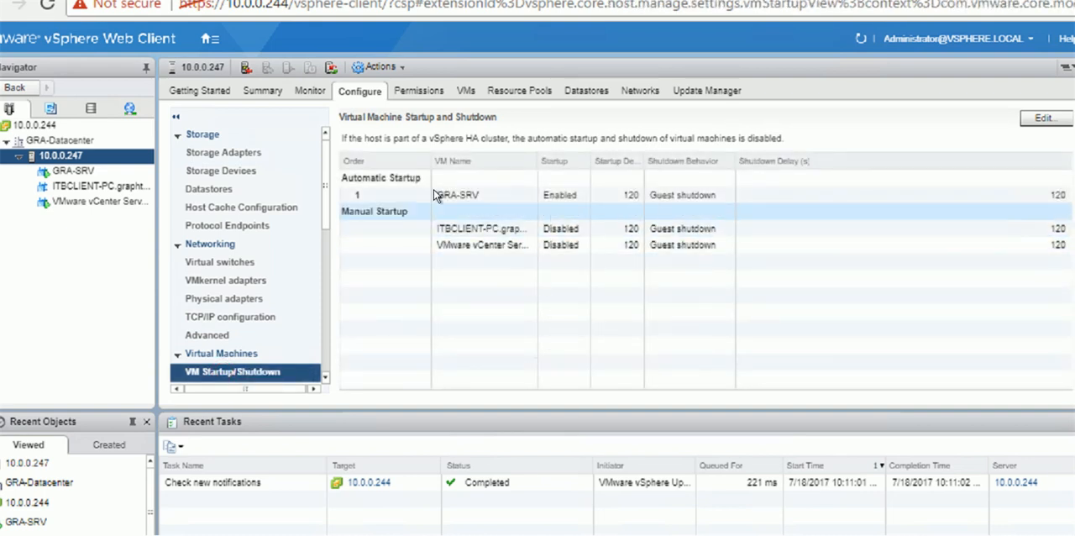
mouse_move(497, 246)
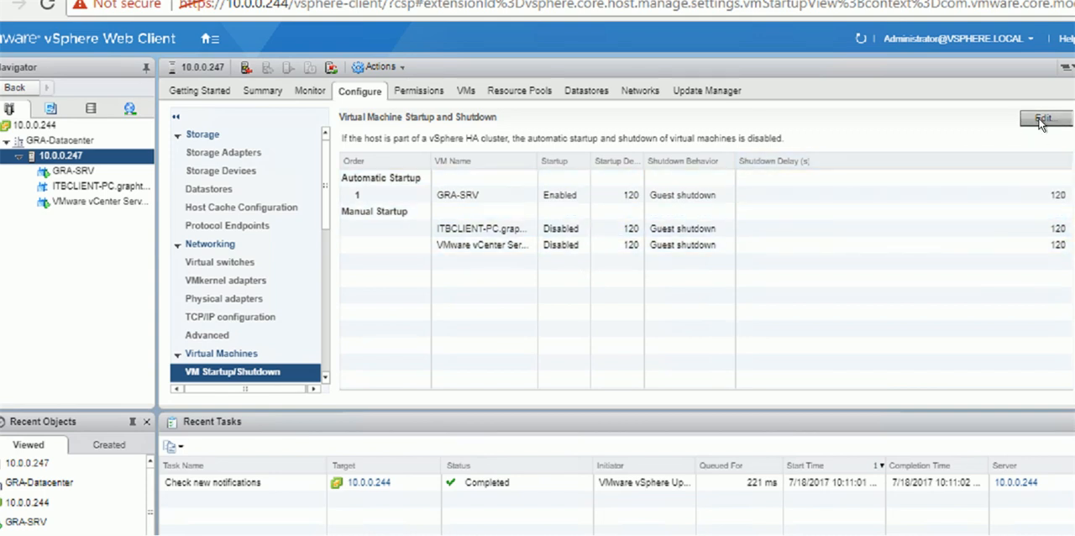
click(1044, 118)
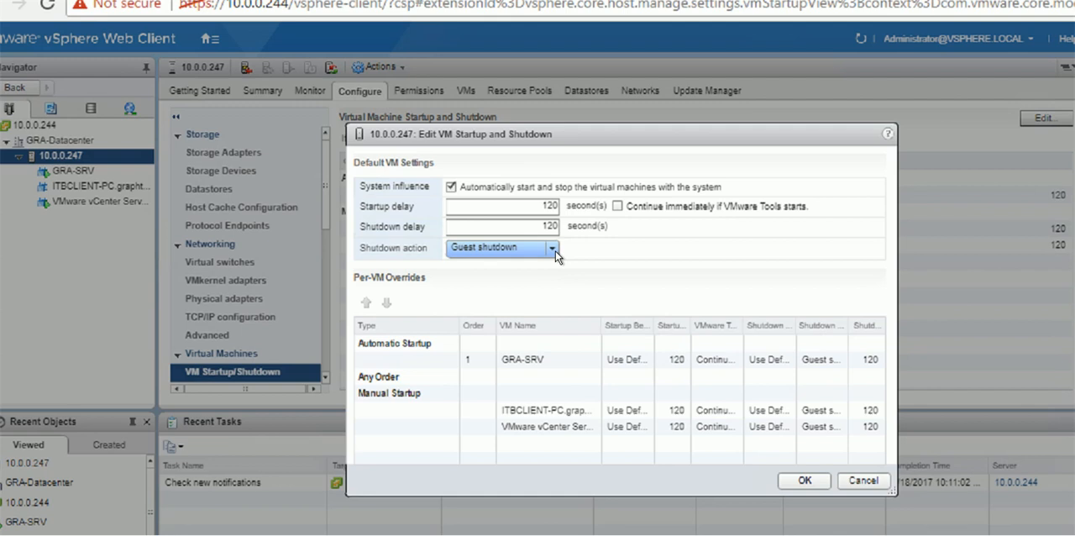
mouse_move(454, 411)
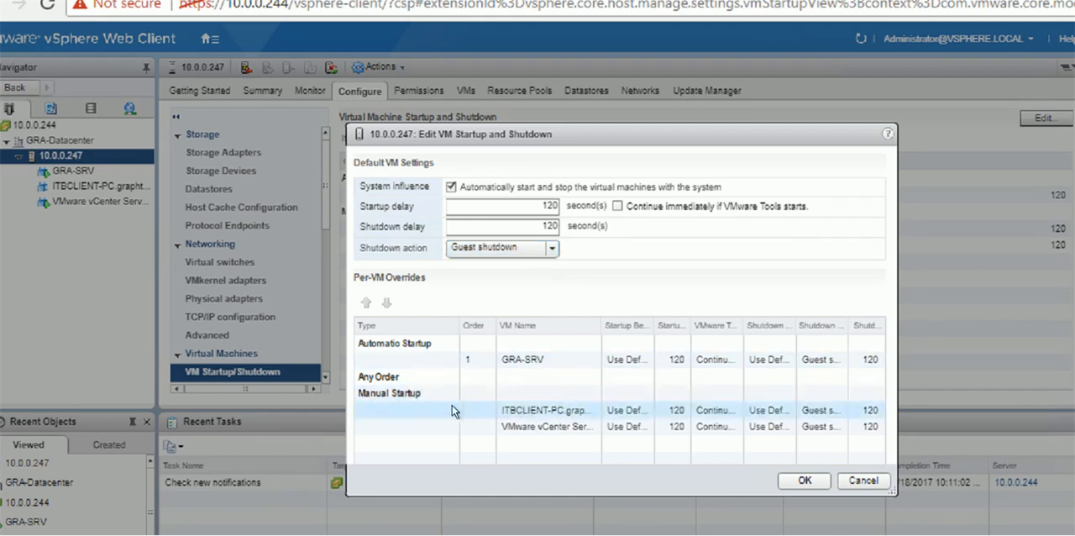
Move ITBCLIENT-PC and vCenter Server into automatic startup, with vCenter first
click(546, 410)
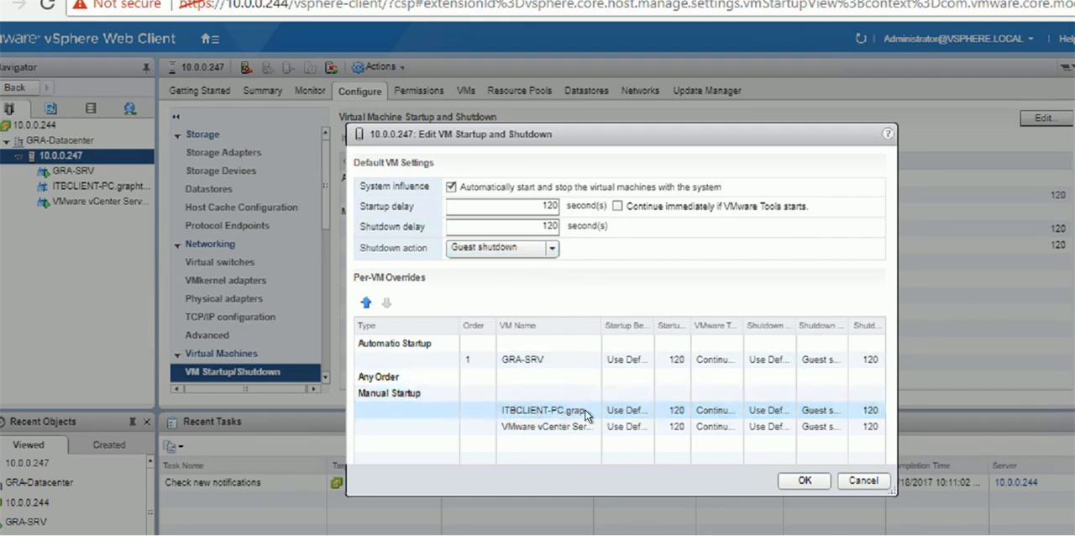
mouse_move(364, 303)
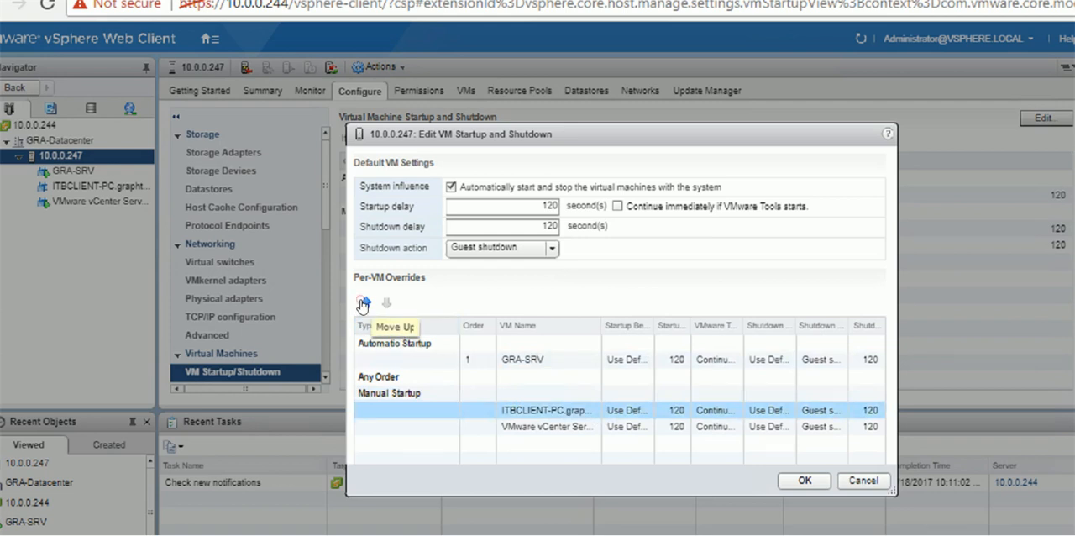
click(362, 302)
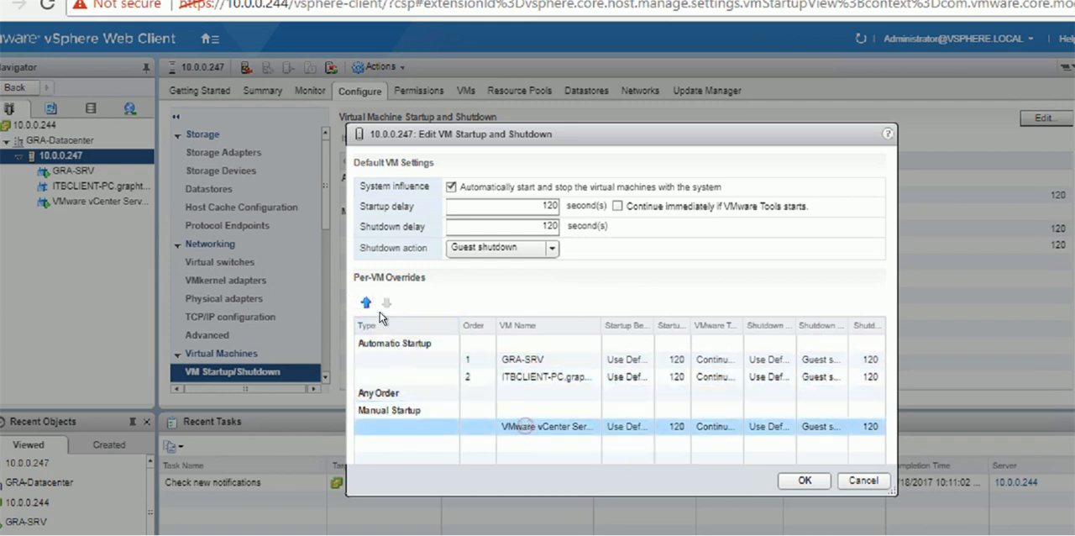
click(366, 303)
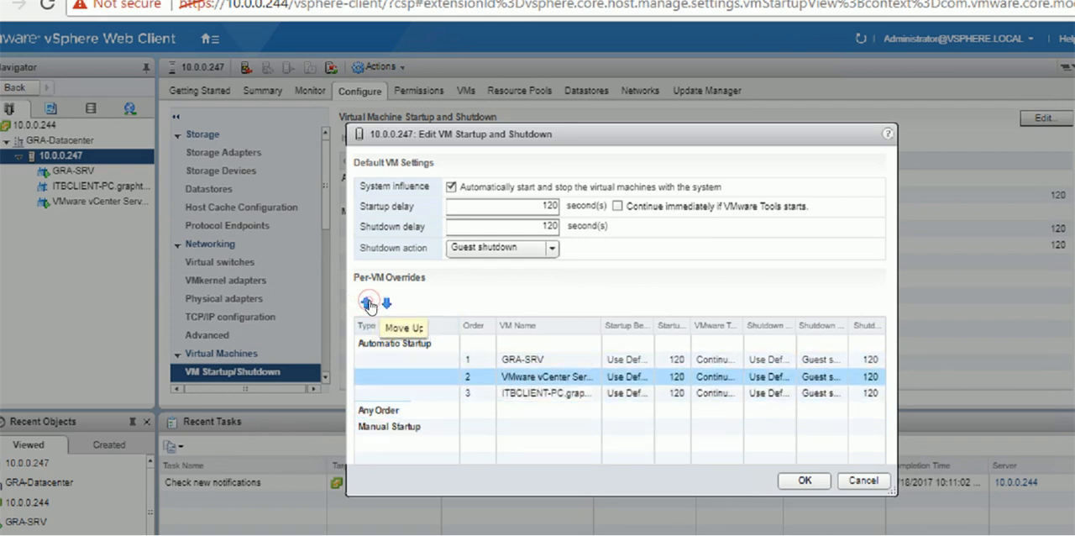
click(368, 302)
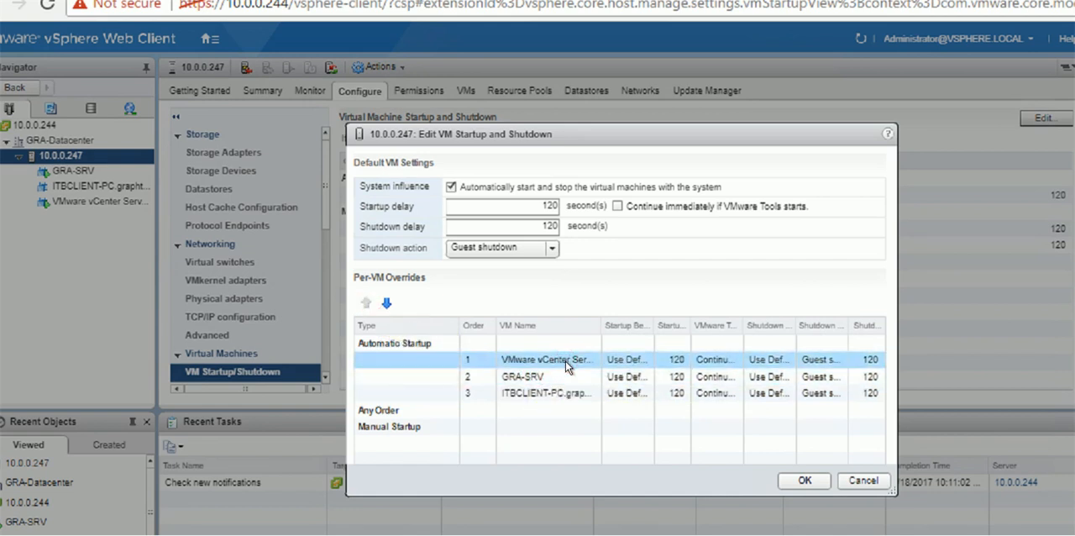
mouse_move(682, 363)
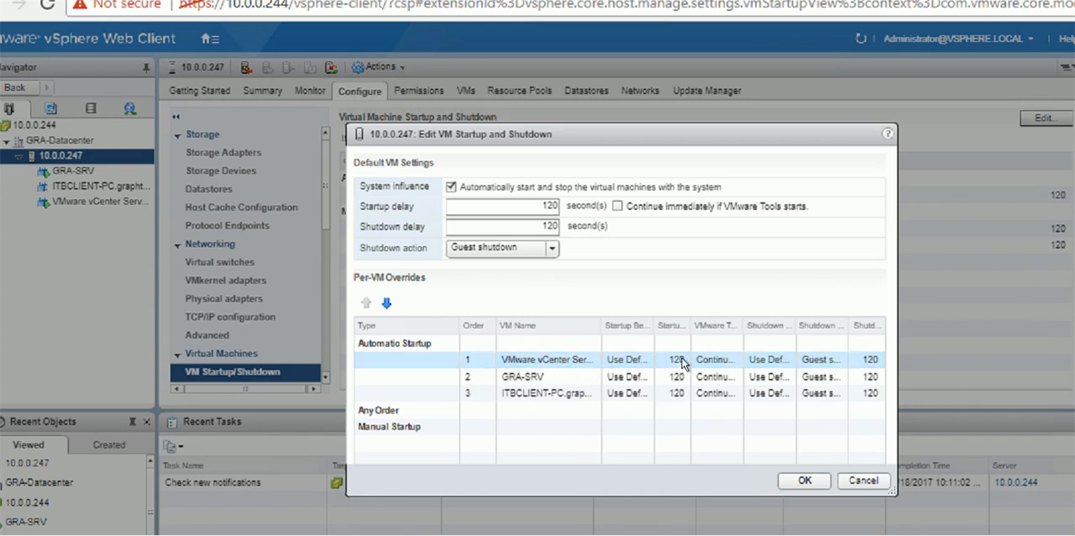
mouse_move(672, 310)
text(240)
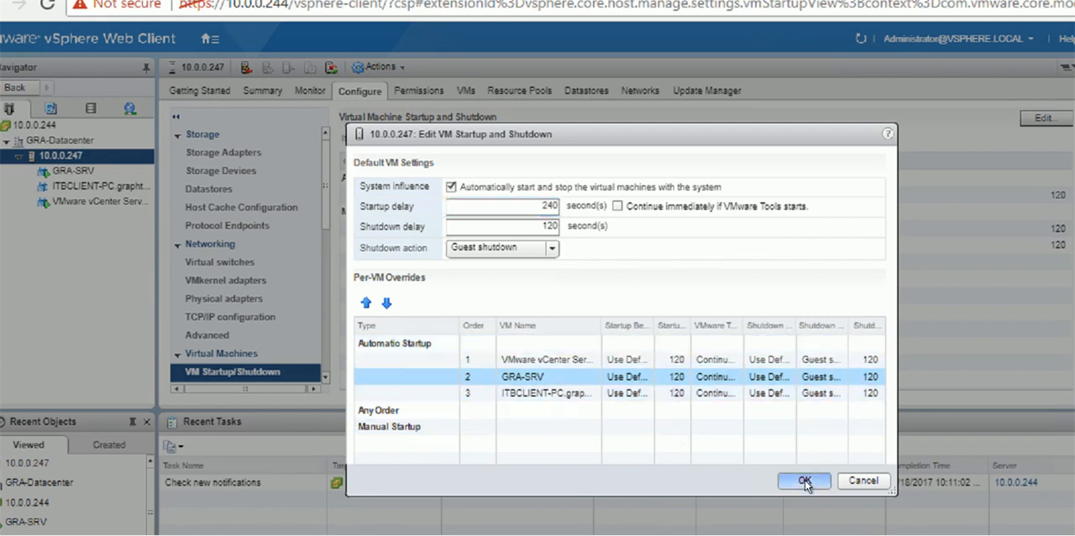
Save the 240-second delay startup order and select the first VM in the table
click(804, 480)
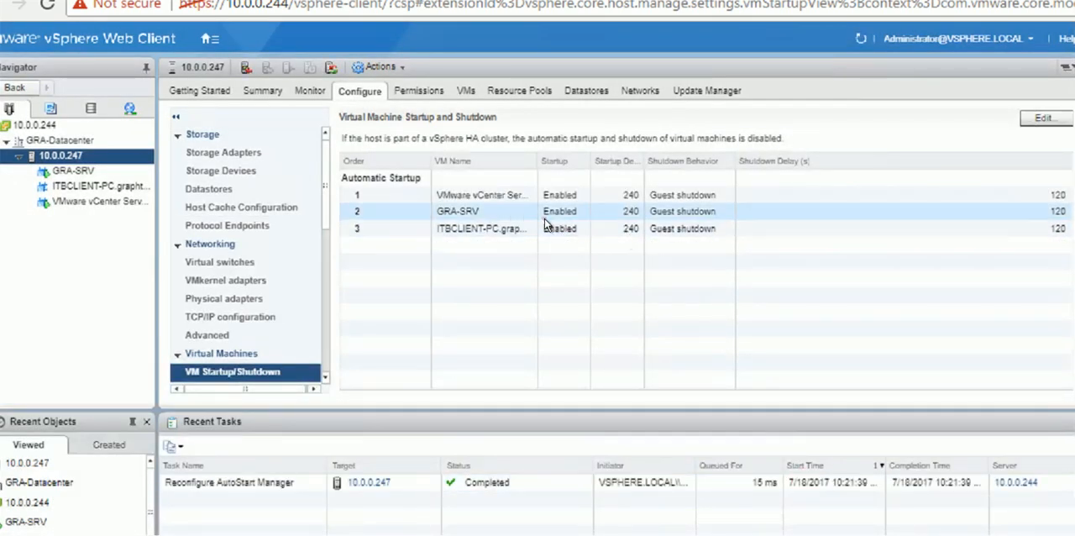
mouse_move(506, 219)
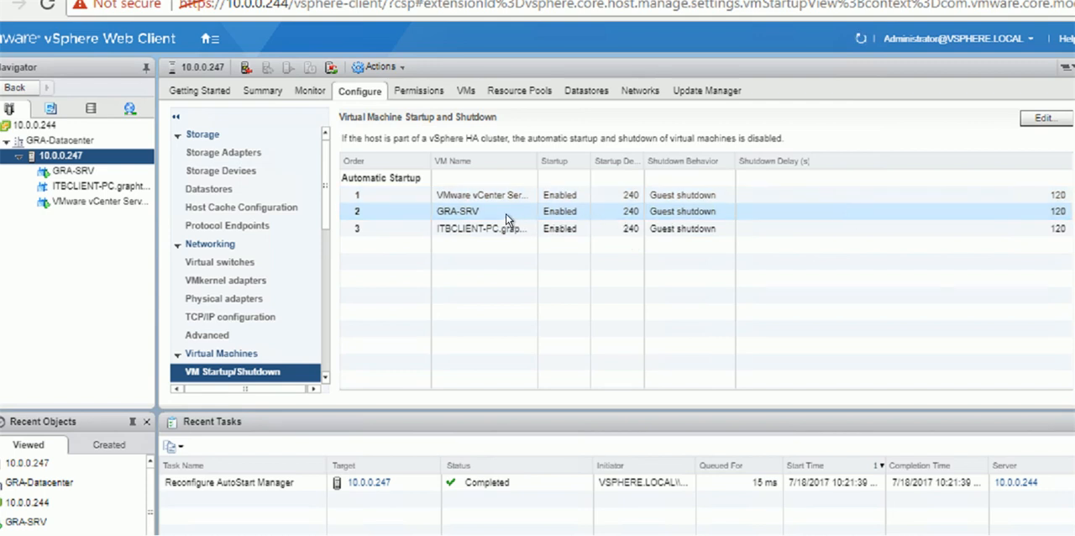
click(483, 194)
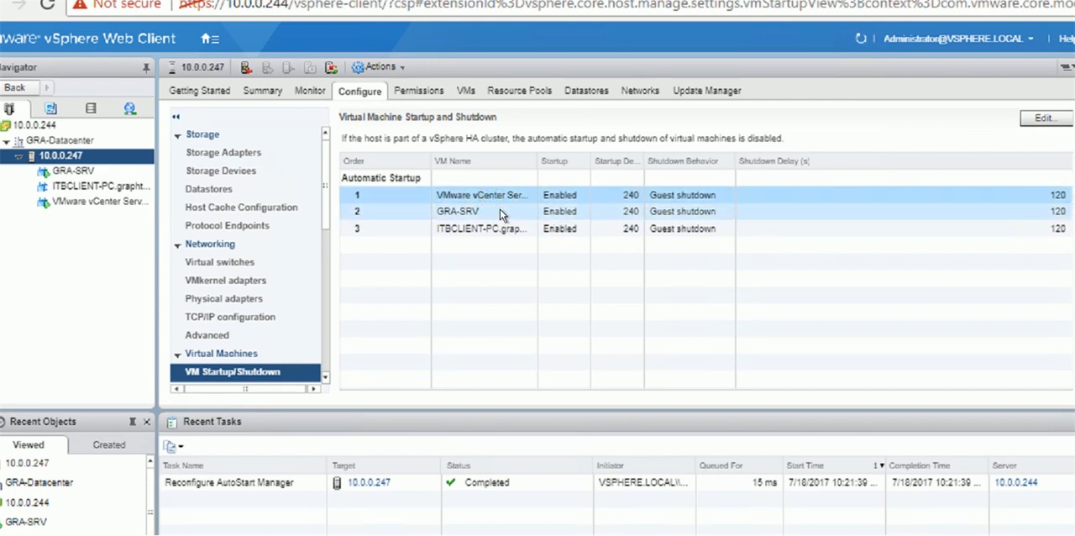
click(482, 194)
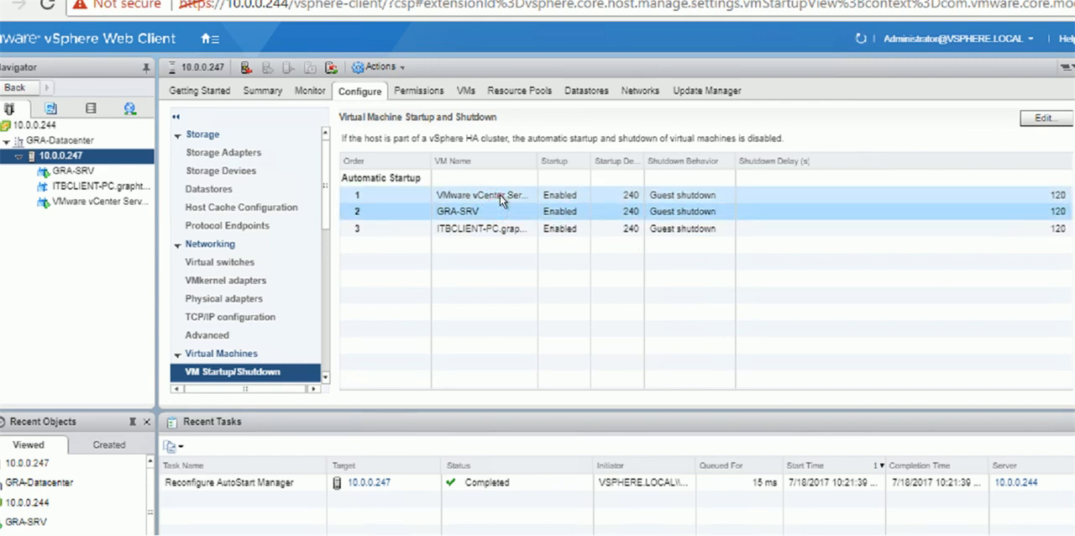
click(483, 195)
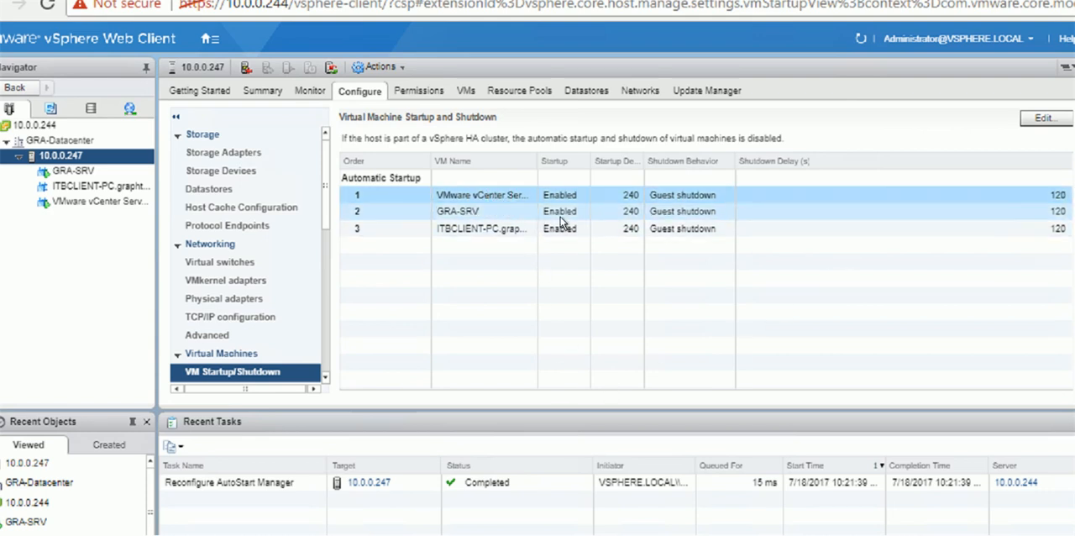
mouse_move(706, 253)
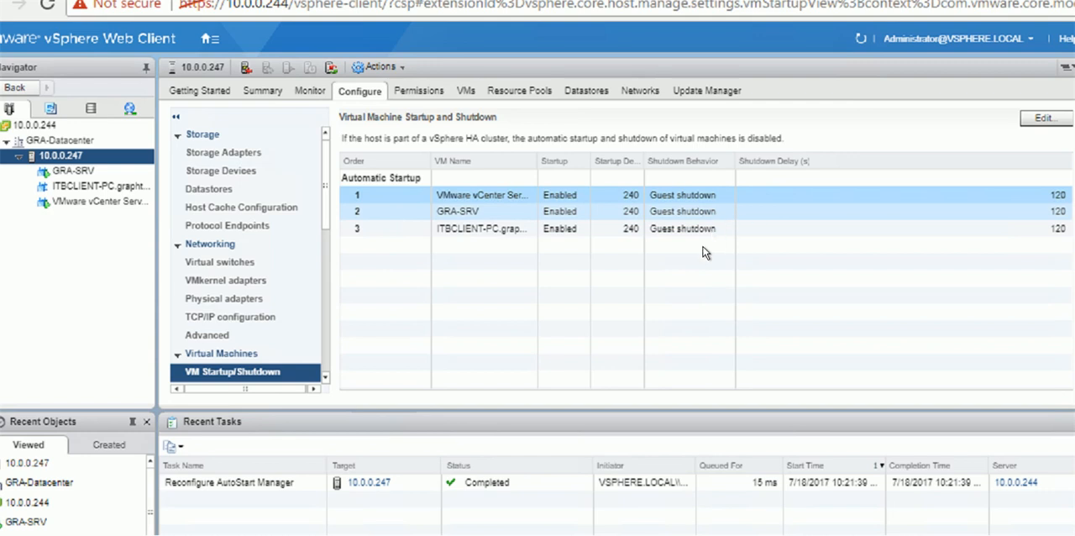
mouse_move(342, 348)
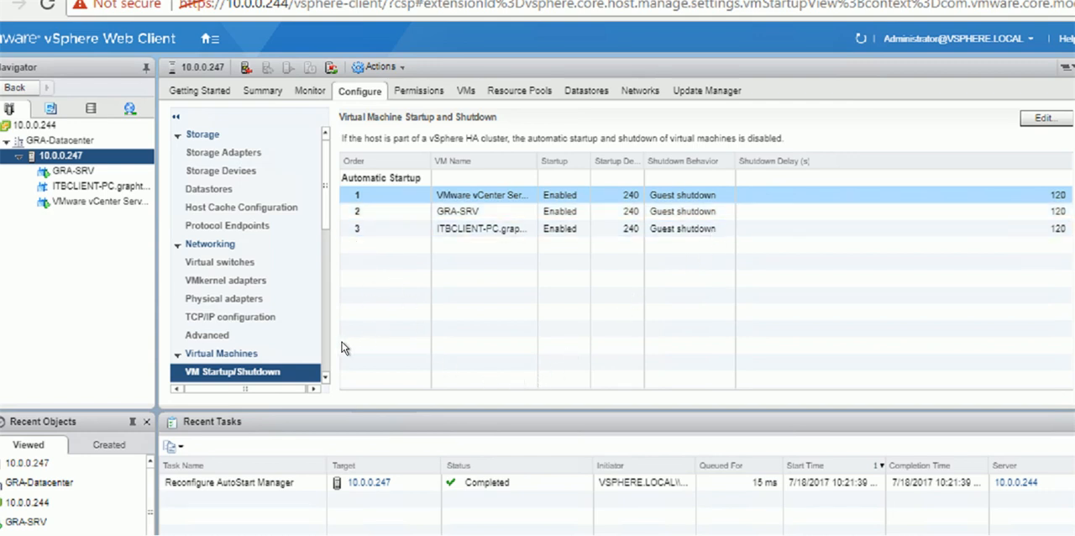
mouse_move(398, 279)
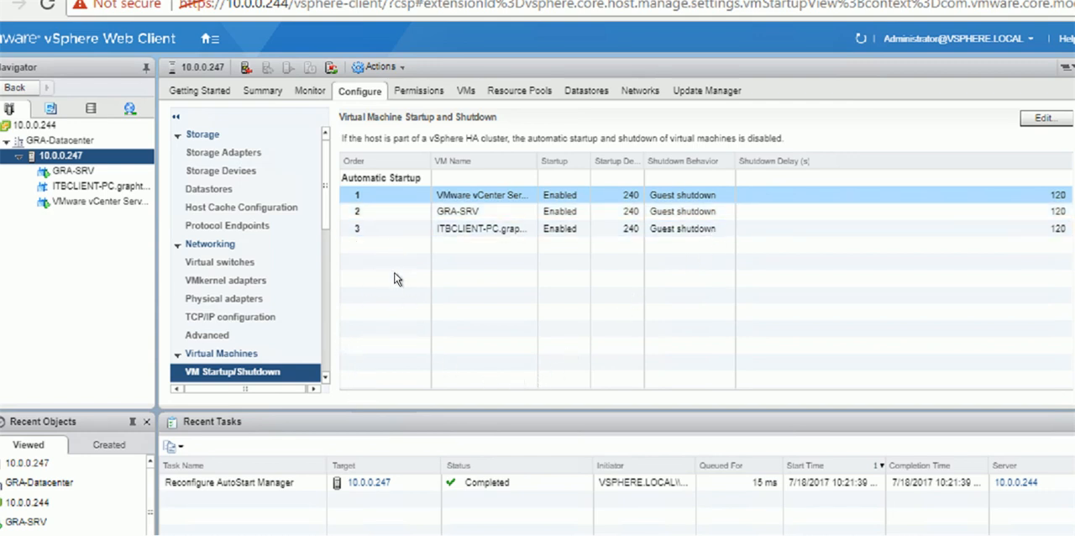
mouse_move(350, 377)
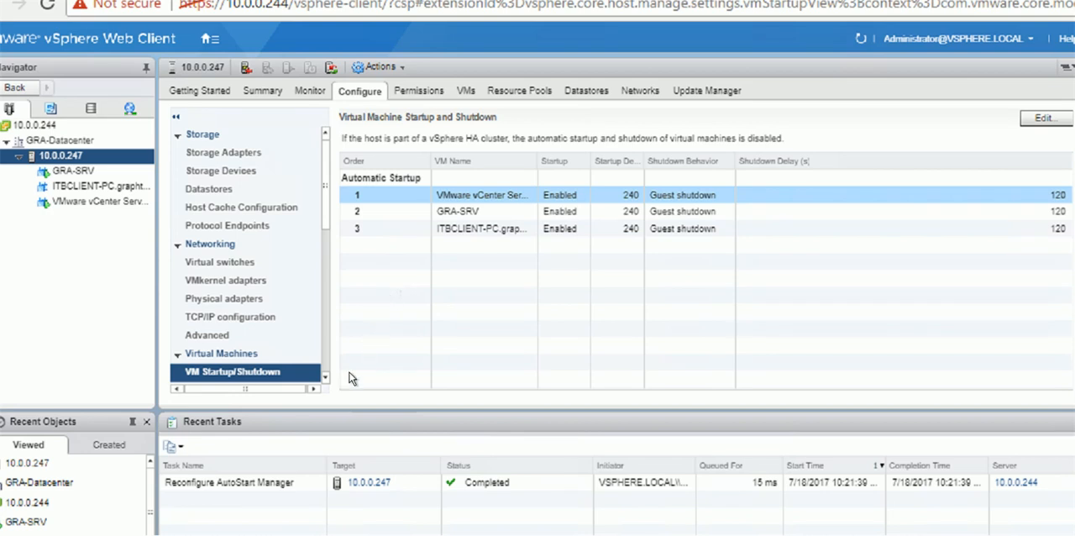
mouse_move(397, 312)
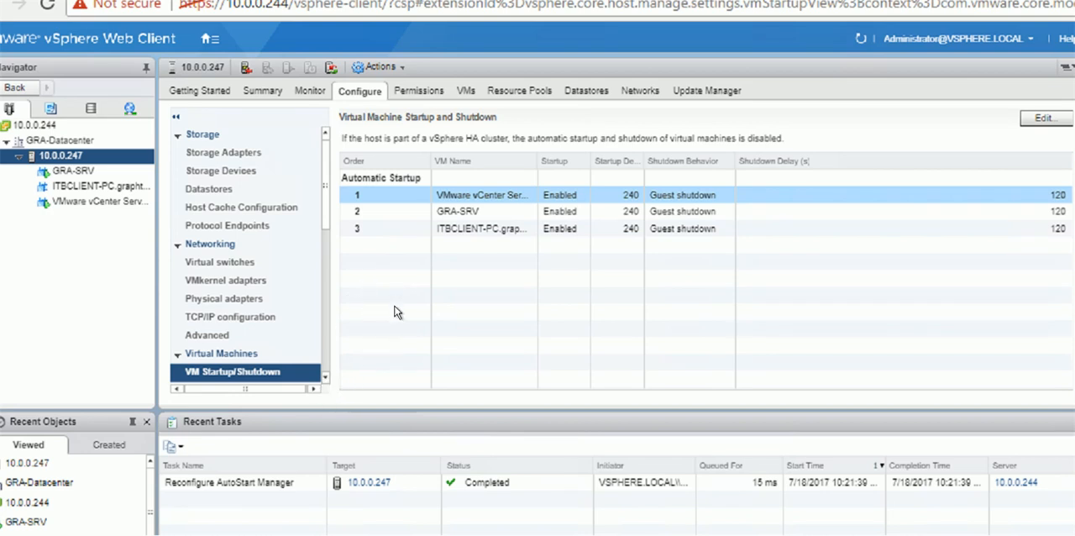
mouse_move(336, 488)
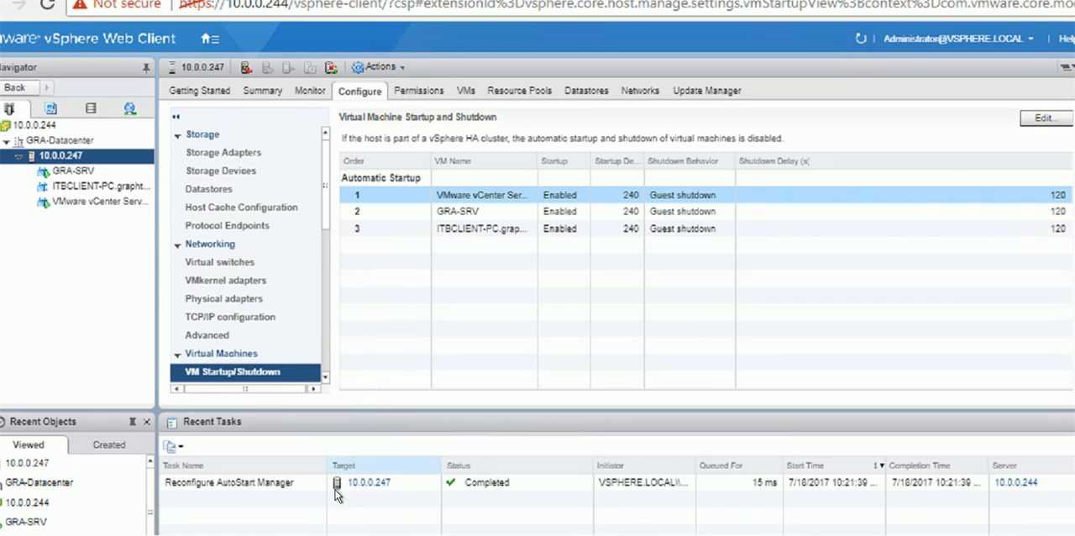